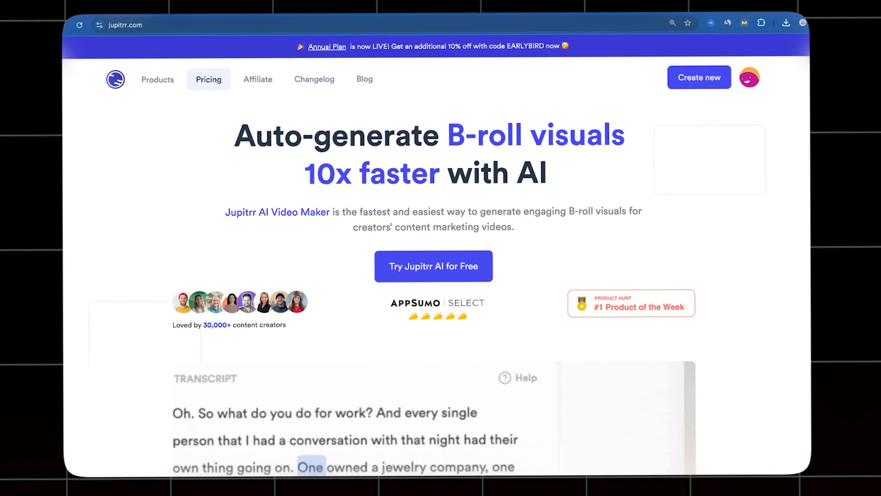
# - Start Jupitrr AI for free and choose Upload video under Add B-rolls to your video
pyautogui.scroll(-3)
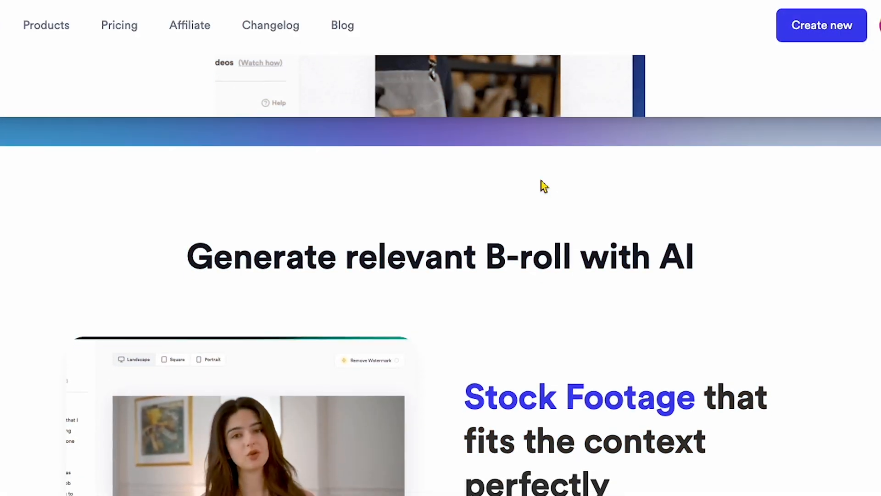
pyautogui.scroll(-3)
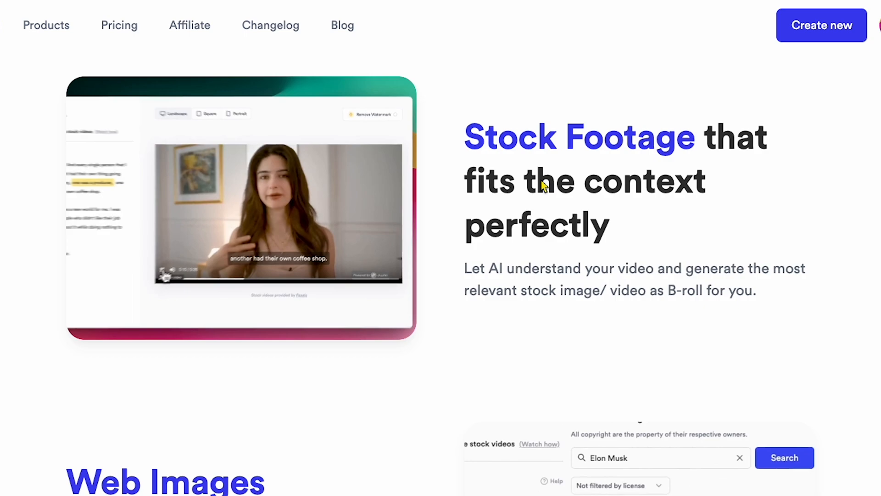
pyautogui.scroll(3)
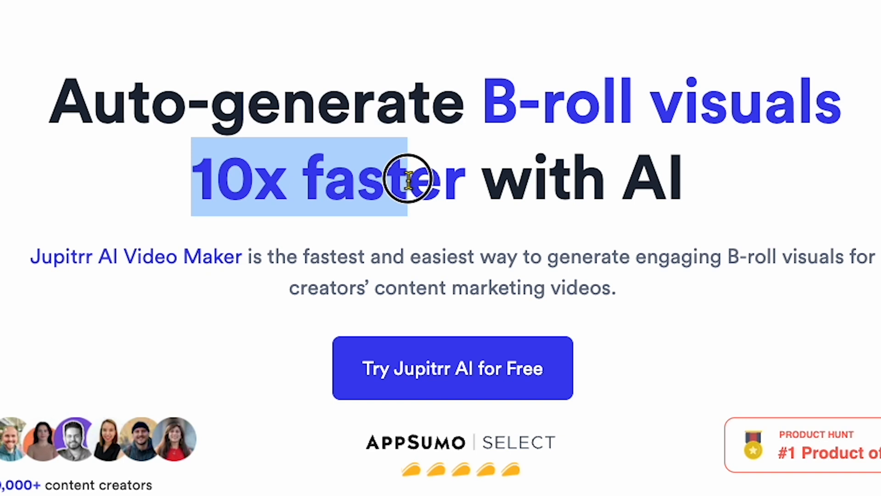
pyautogui.scroll(-3)
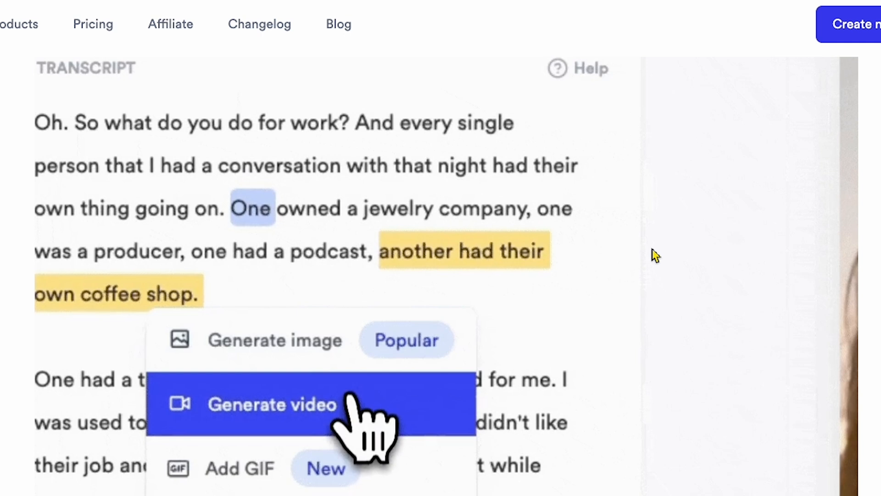
pyautogui.click(272, 404)
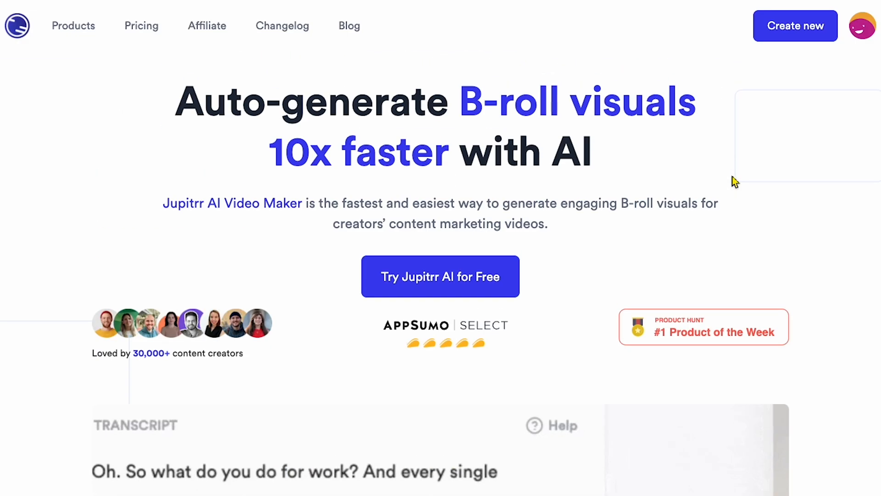
pyautogui.moveTo(449, 295)
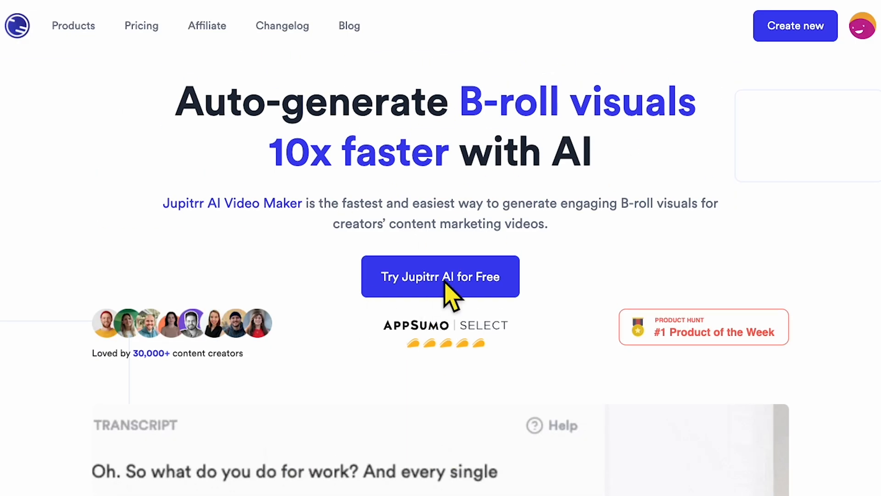
pyautogui.click(439, 276)
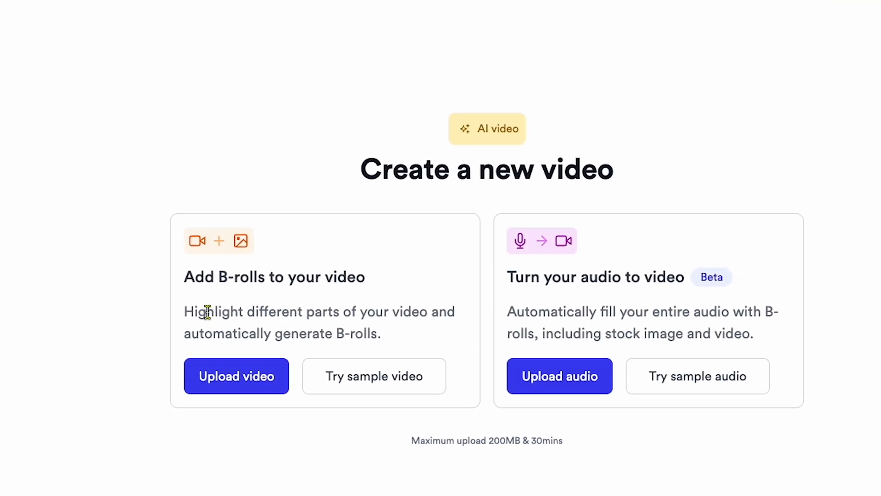
pyautogui.doubleClick(274, 276)
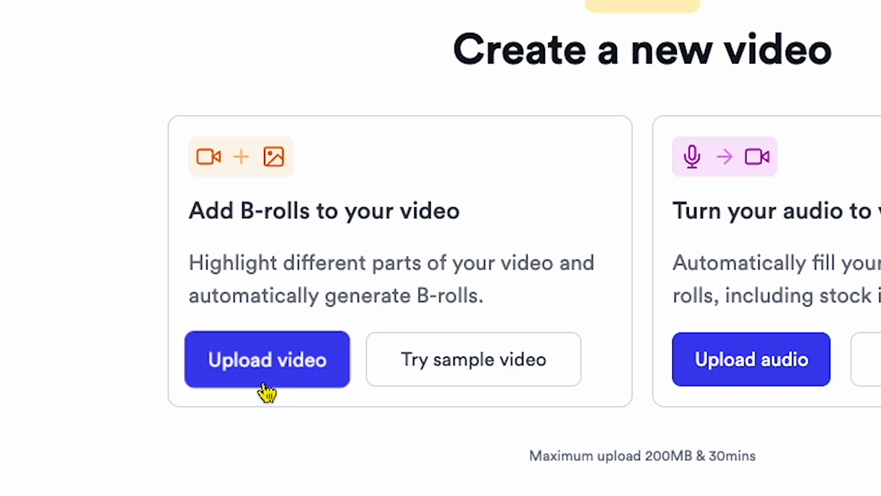
# - Select the Mr Beast .mp4 file from Documents to upload for B-roll
pyautogui.click(267, 359)
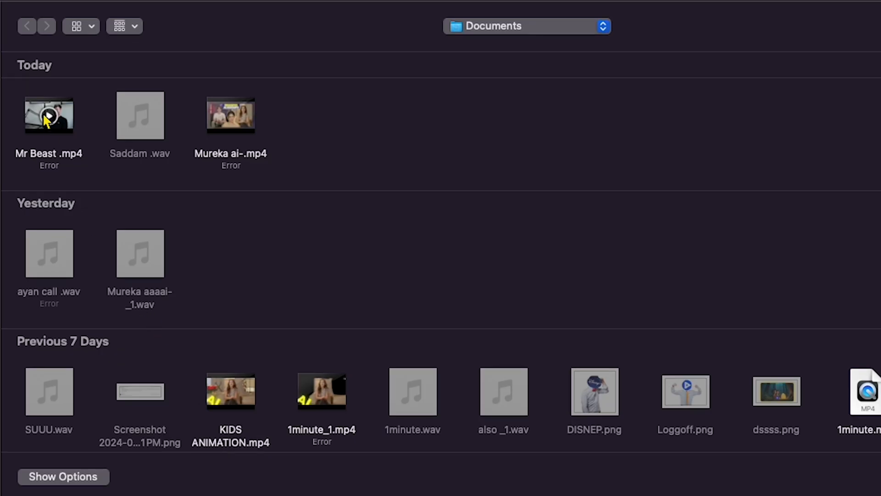
pyautogui.doubleClick(49, 115)
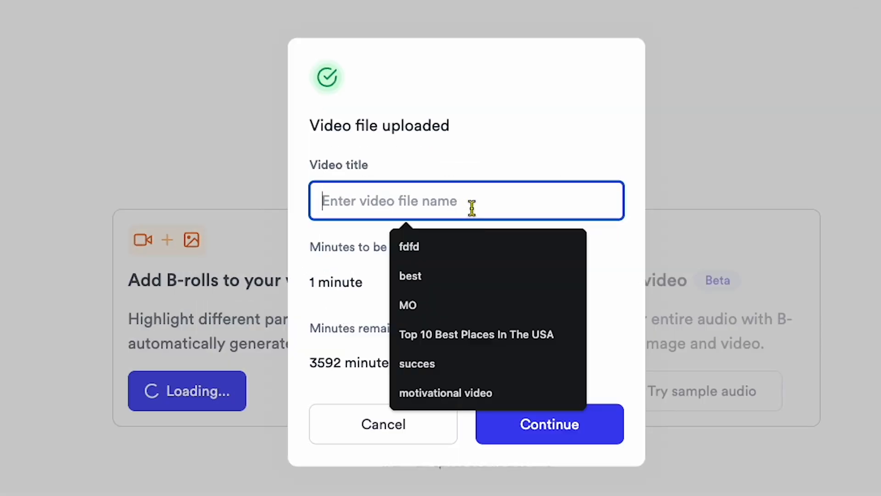
# - Title the upload 'Mr Beast Edit by ai' and continue to start processing
pyautogui.write('M')
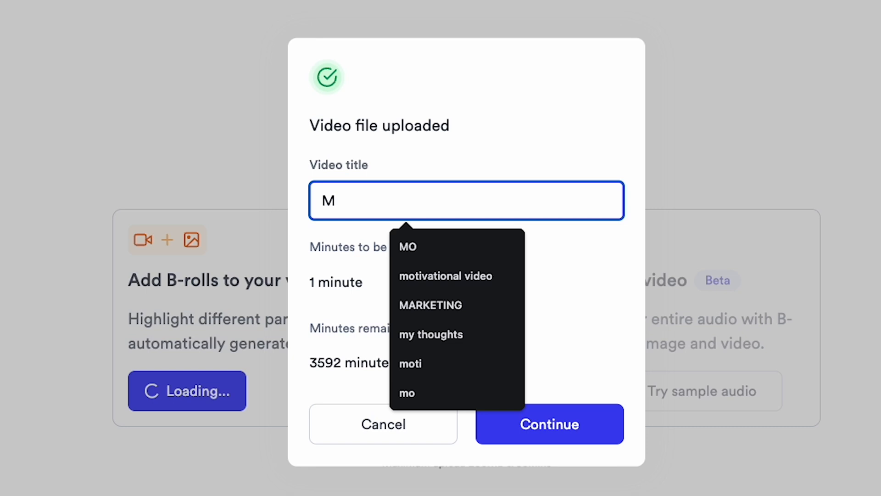
pyautogui.write('r Beast Edit by ai')
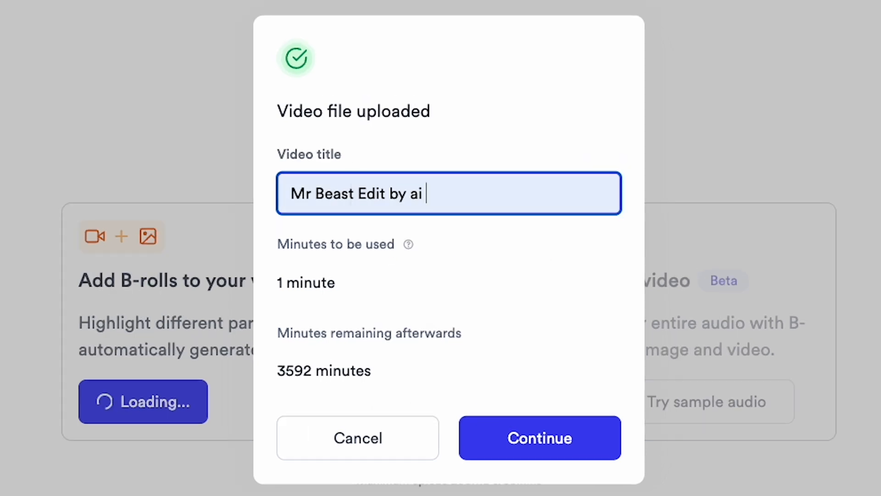
pyautogui.click(539, 437)
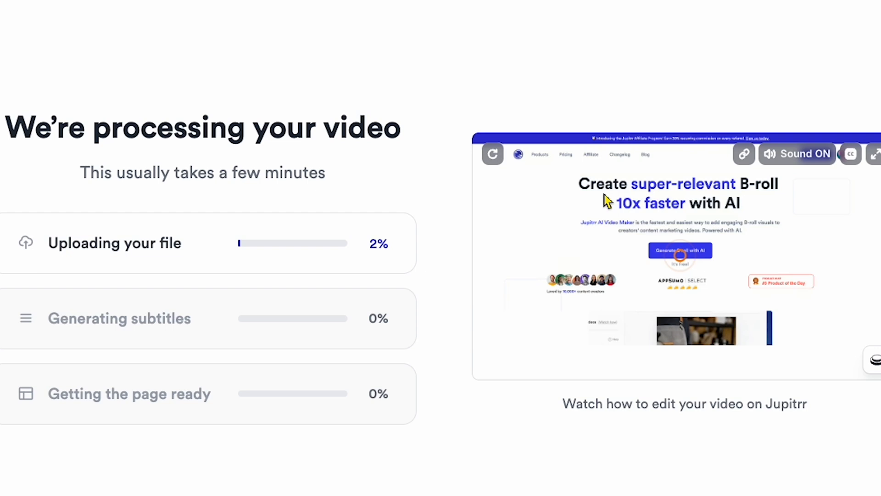
pyautogui.moveTo(650, 230)
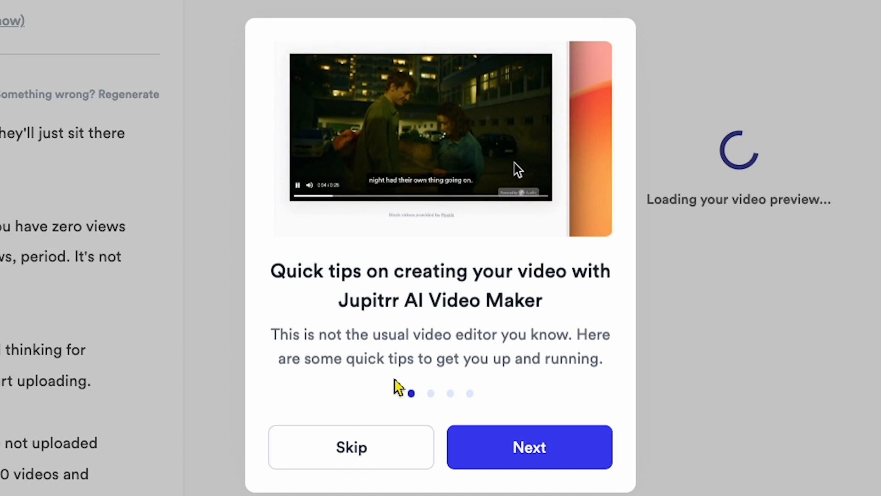
# - Skip the quick tips, then play and pause the Mr Beast clip preview with captions
pyautogui.click(351, 447)
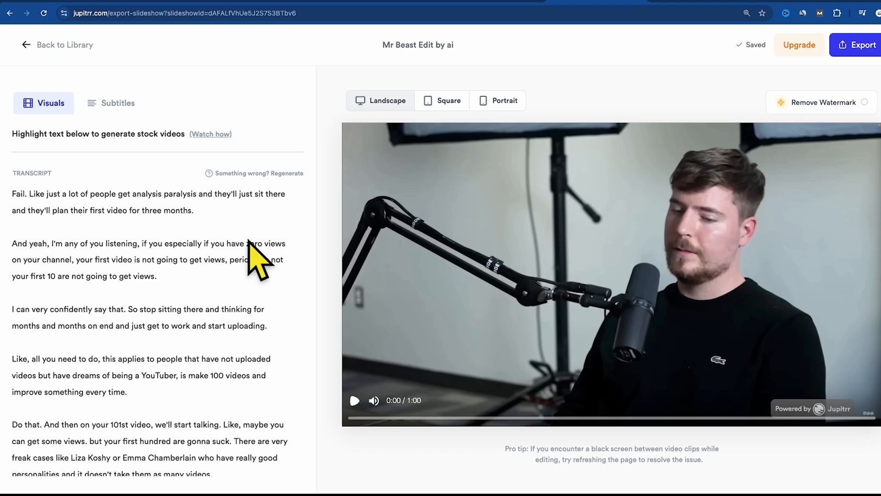
pyautogui.moveTo(98, 247)
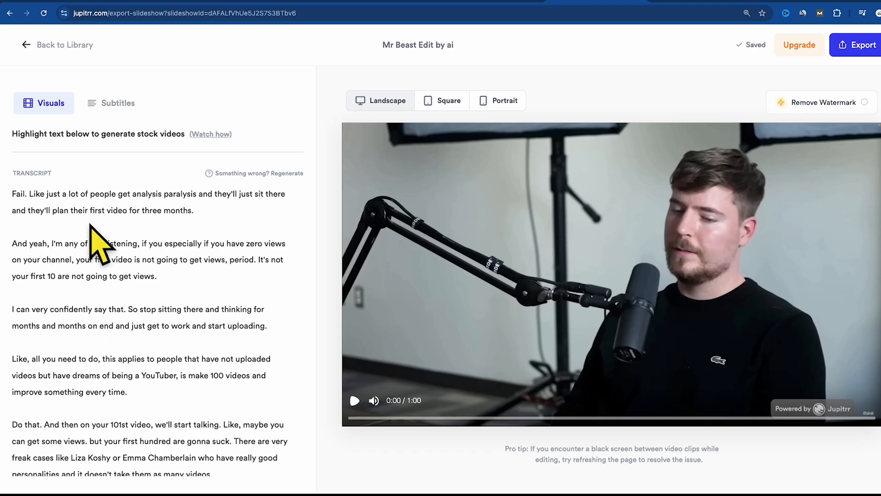
pyautogui.moveTo(652, 270)
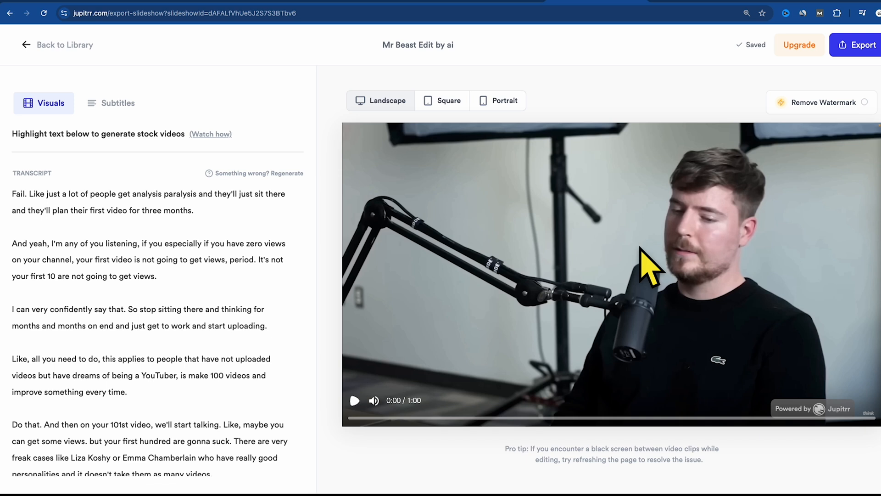
pyautogui.moveTo(652, 222)
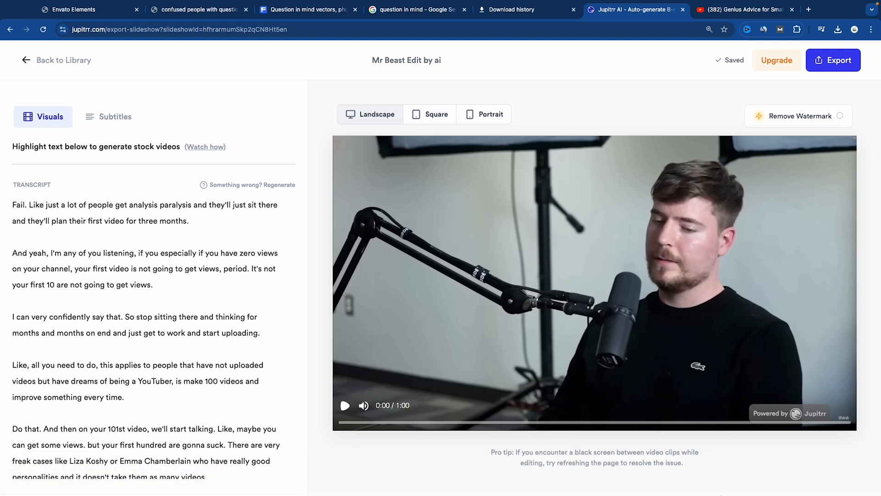
pyautogui.click(344, 405)
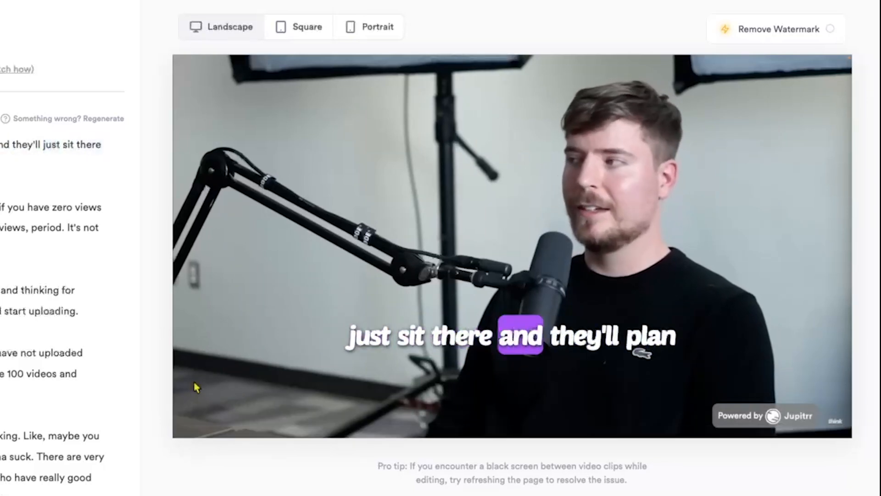
pyautogui.click(475, 241)
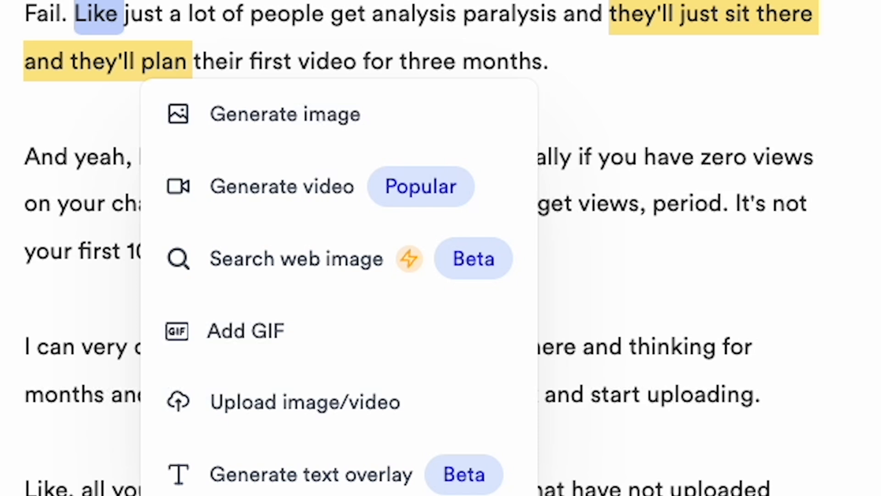
pyautogui.moveTo(615, 188)
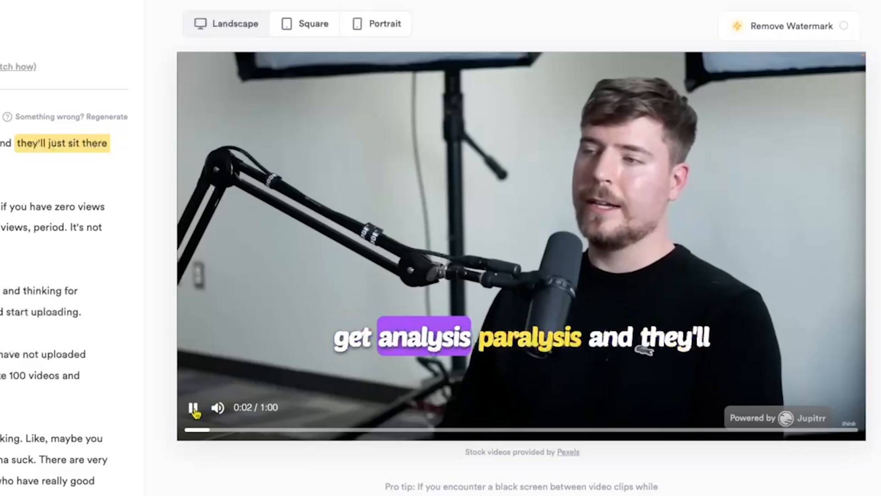
pyautogui.moveTo(193, 407)
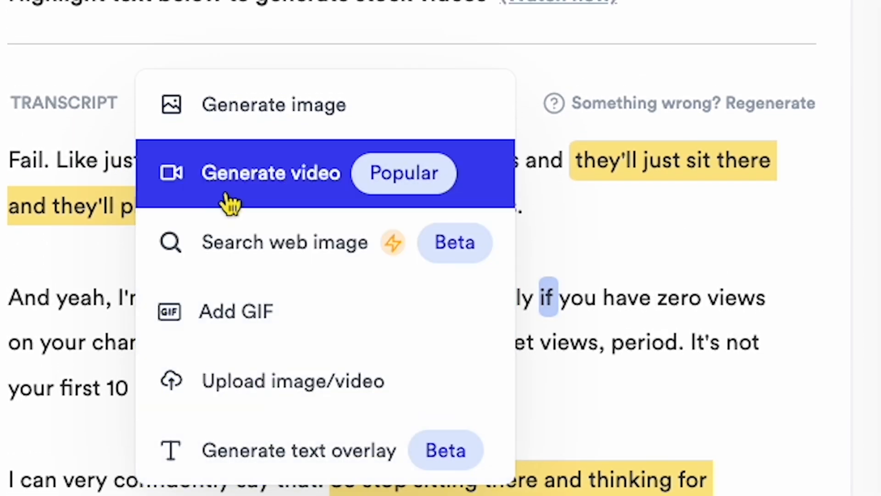
# - Generate a B-roll video for the line about sitting there thinking for months
pyautogui.click(270, 172)
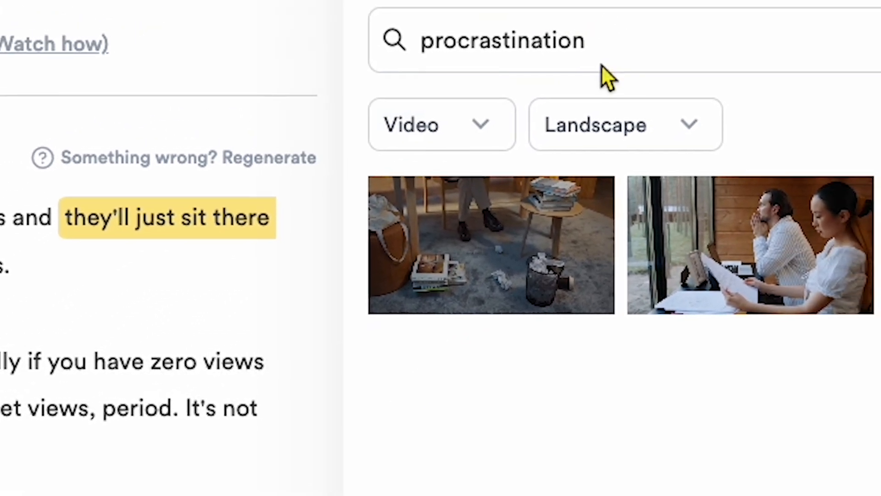
# - Apply a procrastination stock landscape clip as B-roll for the highlighted line
pyautogui.click(763, 39)
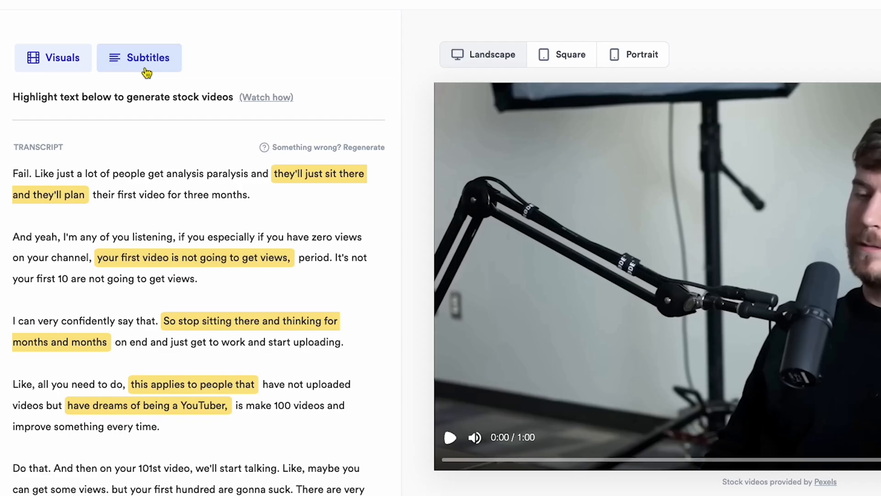
# - Show the Subtitles styling options and preview the clip in portrait, then back in landscape
pyautogui.click(138, 57)
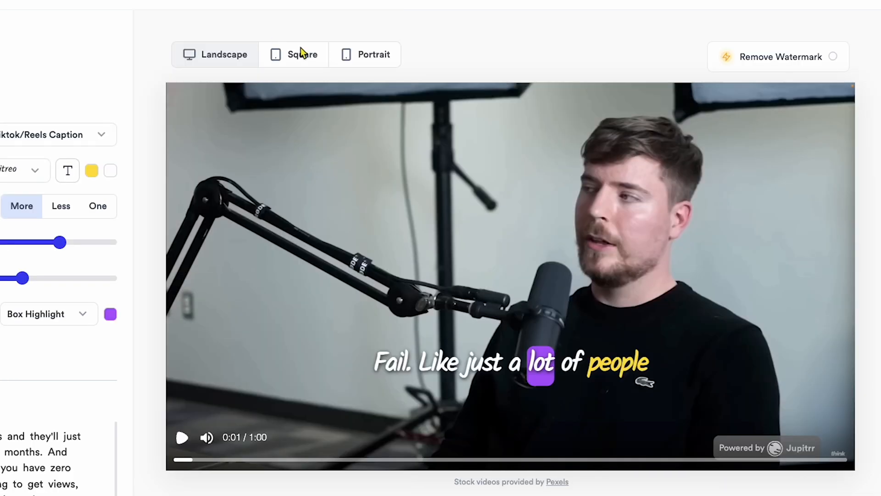
pyautogui.click(372, 55)
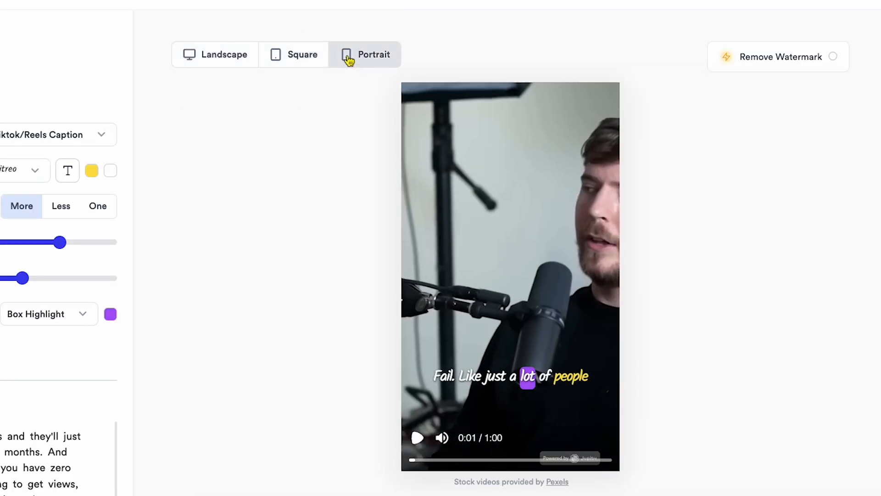
pyautogui.click(222, 54)
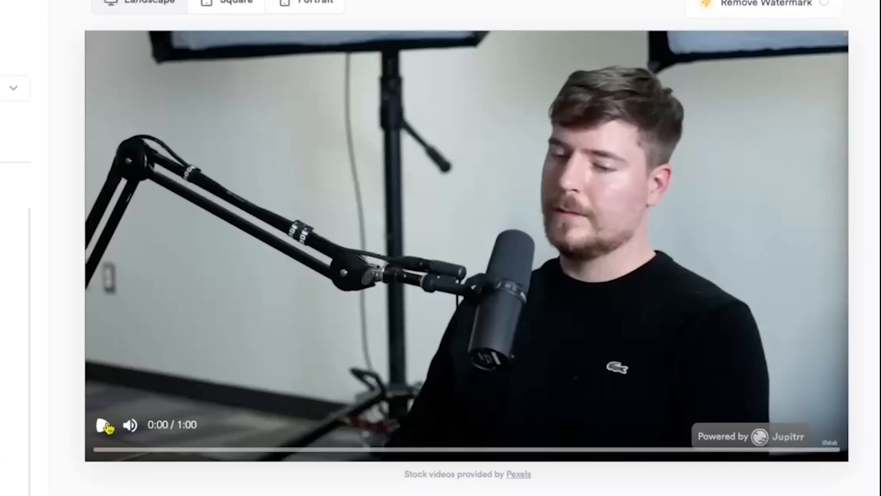
pyautogui.click(104, 424)
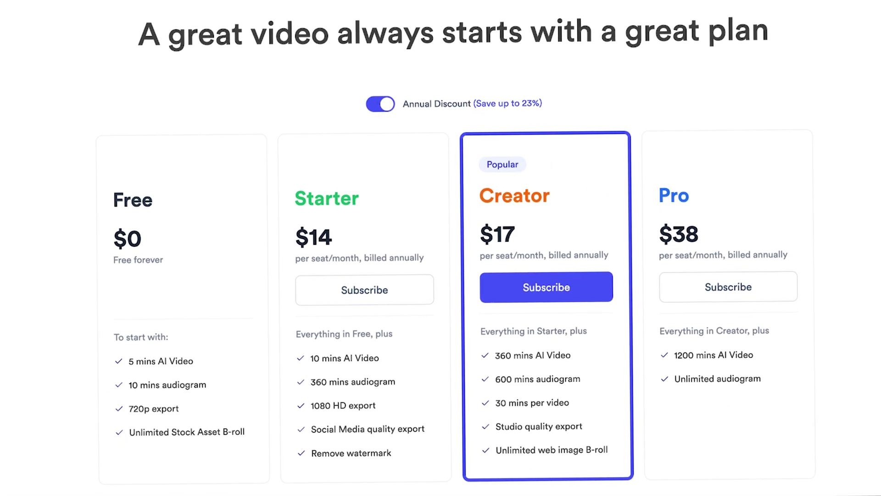
# - Scroll through the Free, Starter, Creator and Pro pricing plans
pyautogui.scroll(-3)
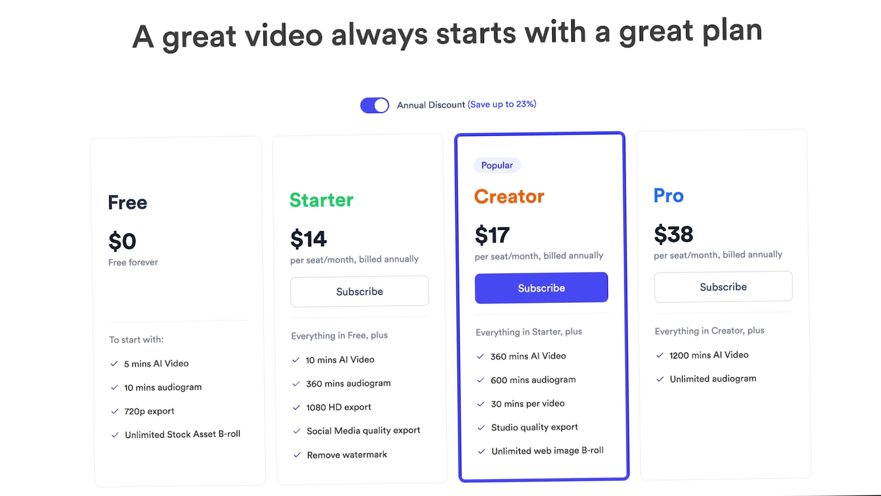
pyautogui.scroll(-3)
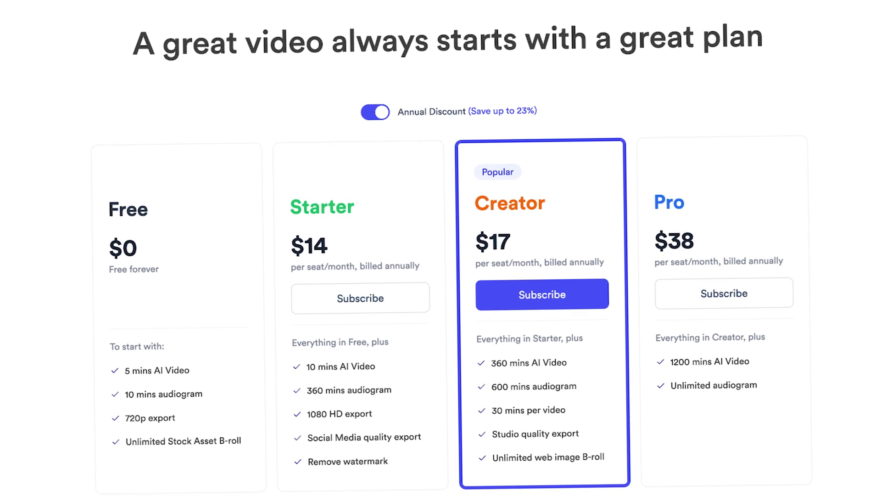